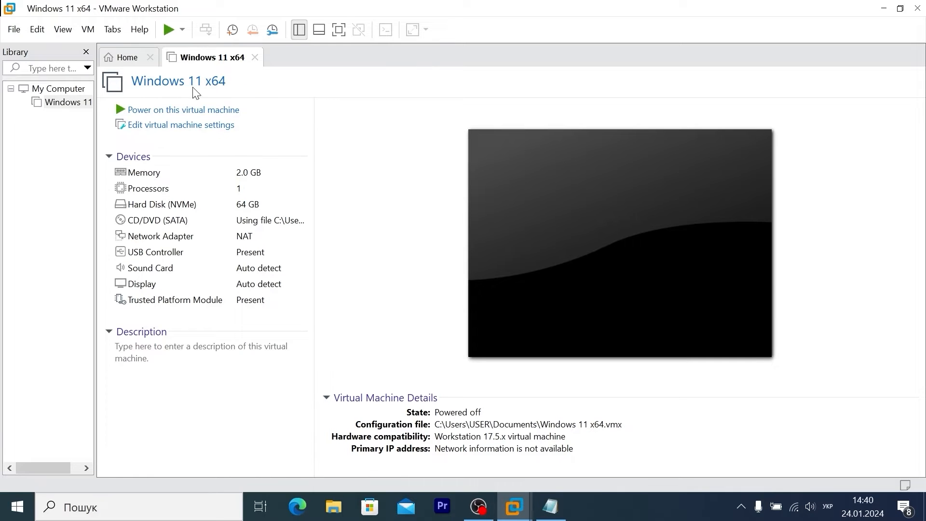
mouse_move(177, 100)
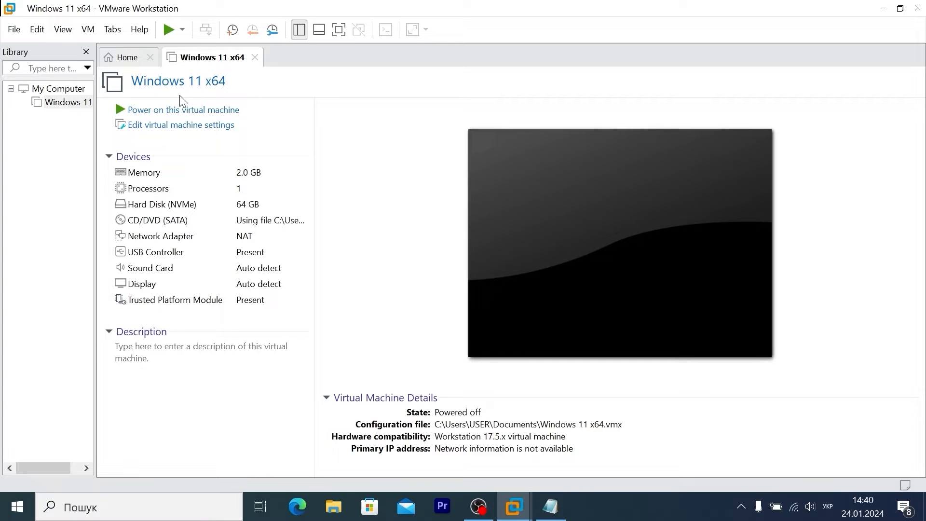
mouse_move(206, 101)
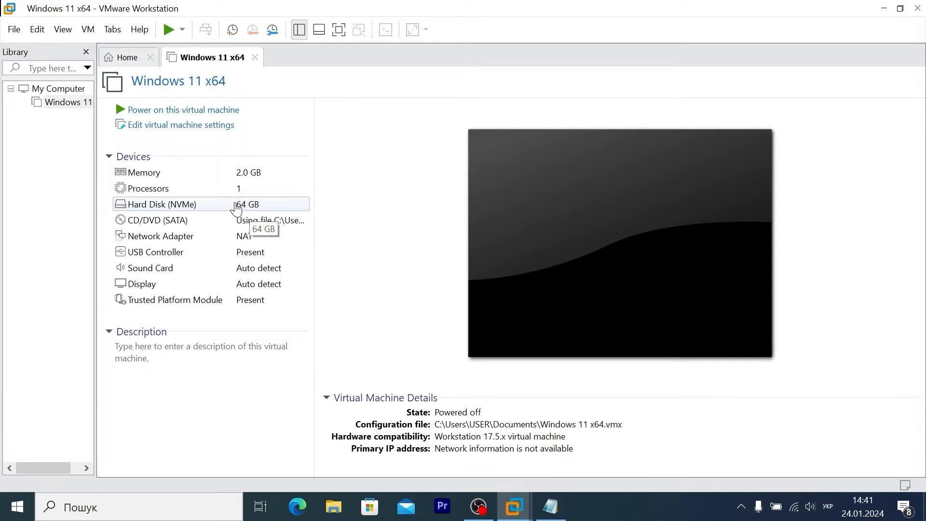
mouse_move(213, 207)
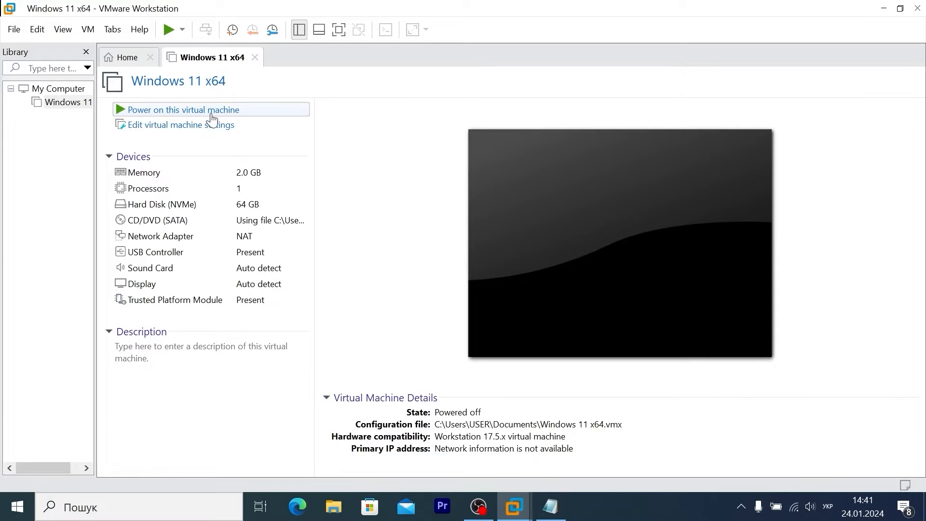
Step: Power on the VM and run setup choosing Windows 11 Pro with no product key
left_click(183, 110)
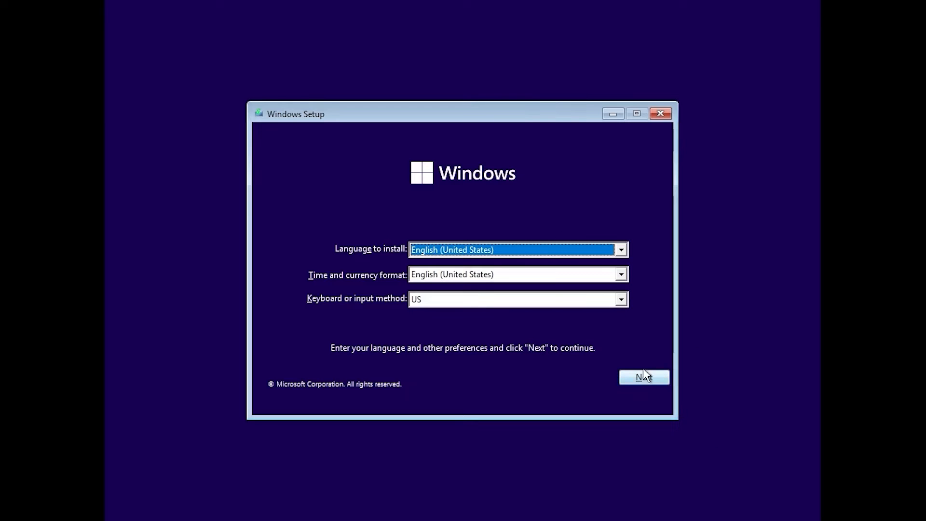
left_click(644, 377)
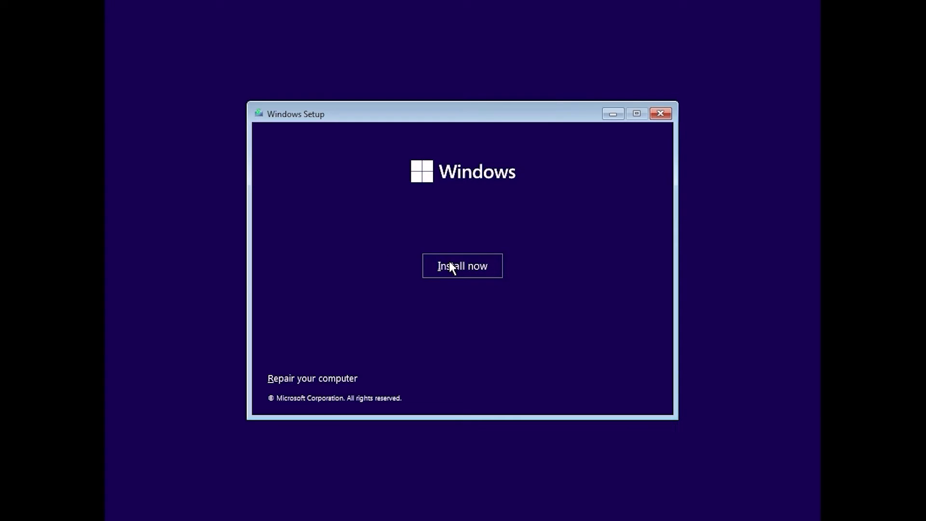
left_click(462, 266)
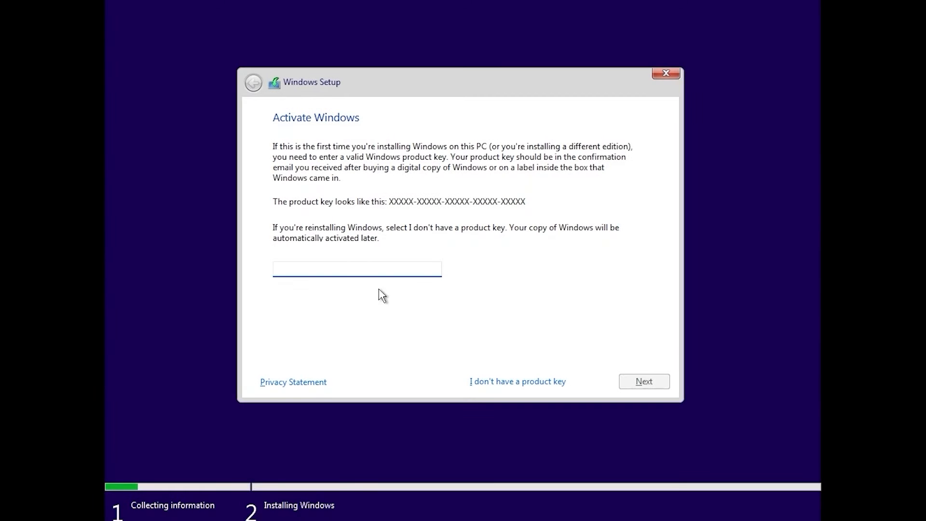
left_click(357, 269)
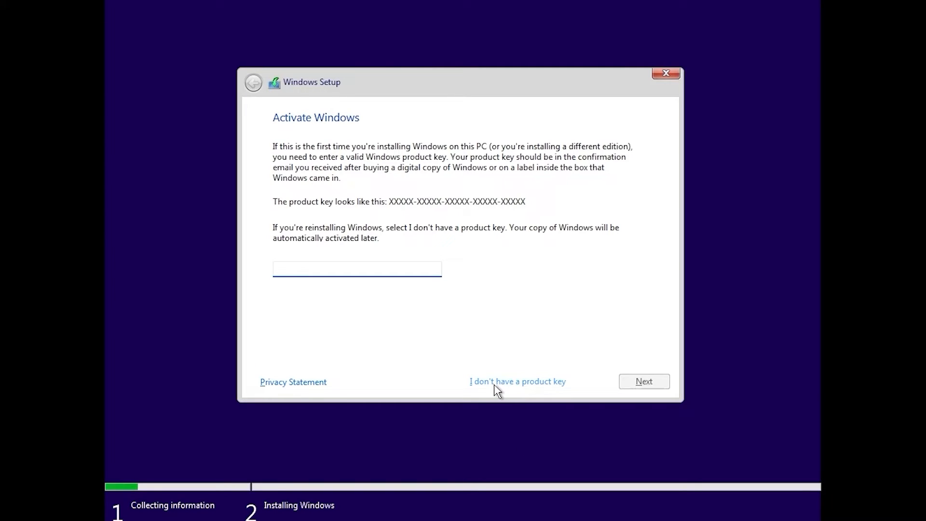
left_click(517, 381)
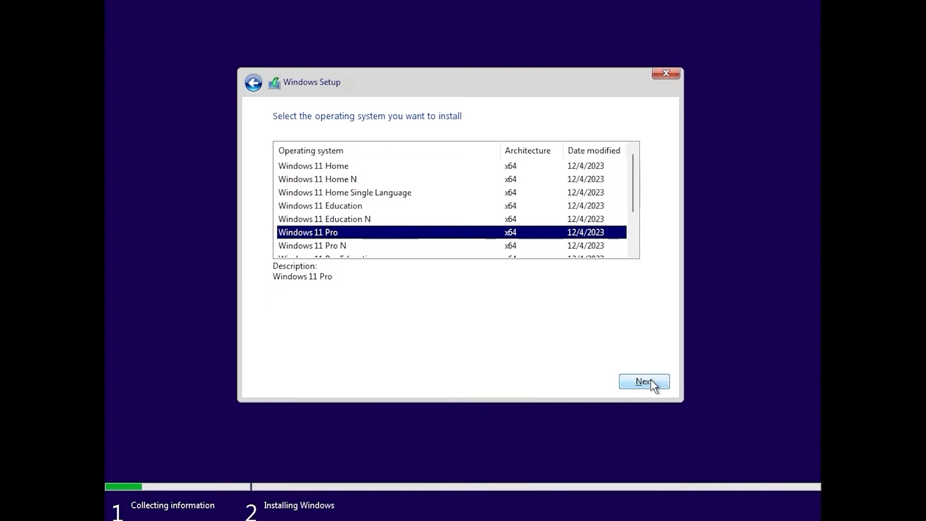
left_click(644, 382)
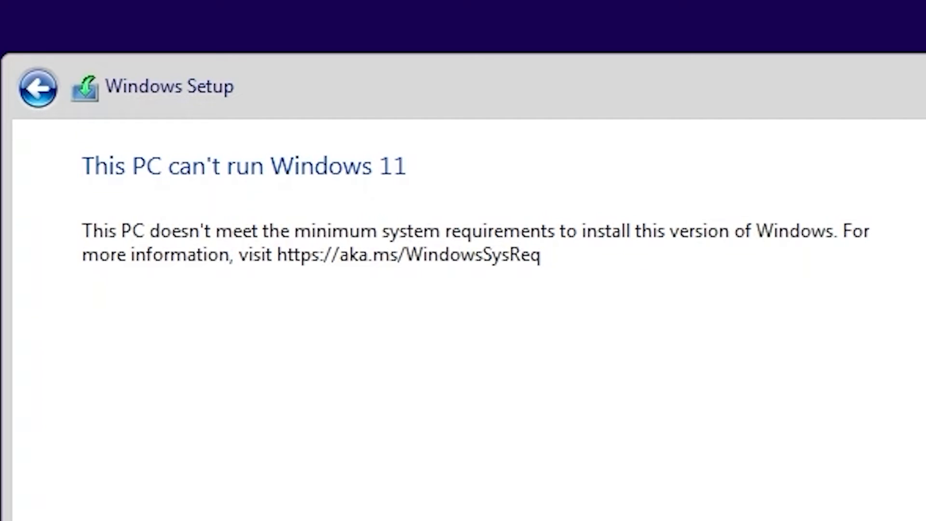
mouse_move(442, 508)
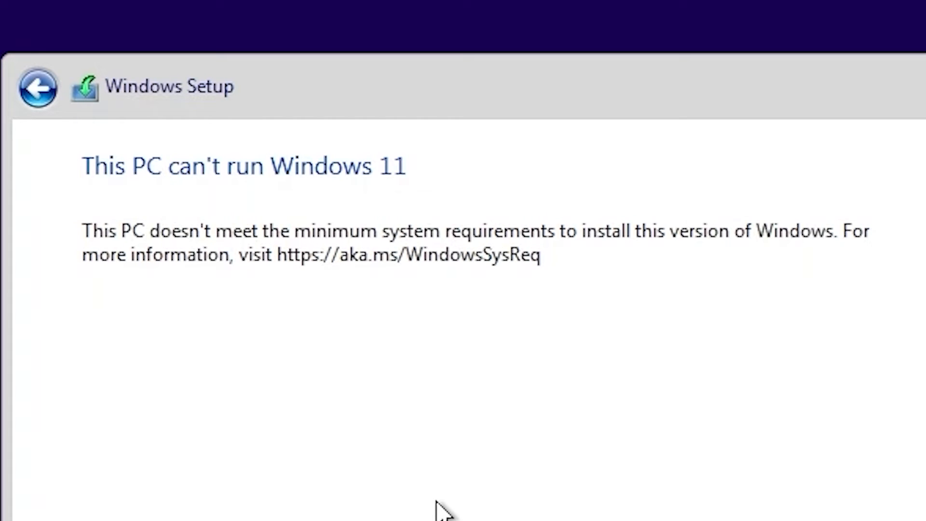
mouse_move(275, 255)
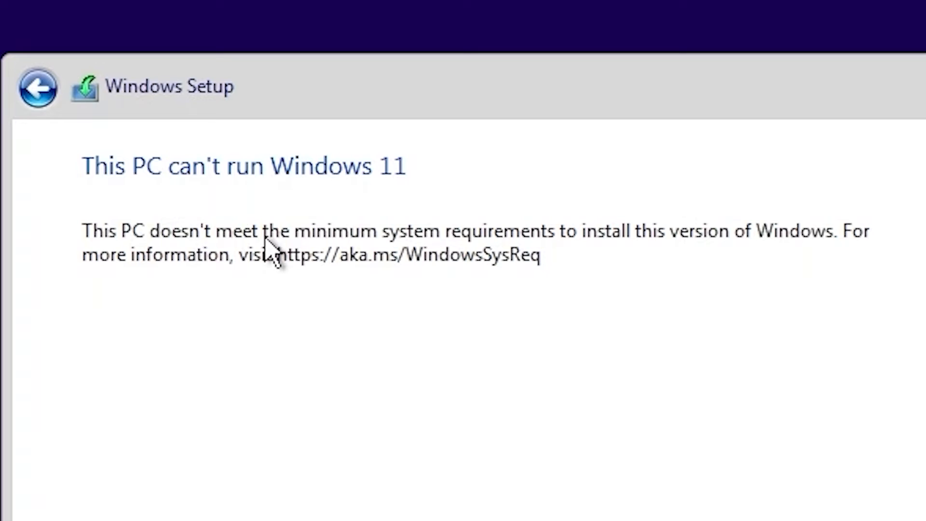
mouse_move(540, 257)
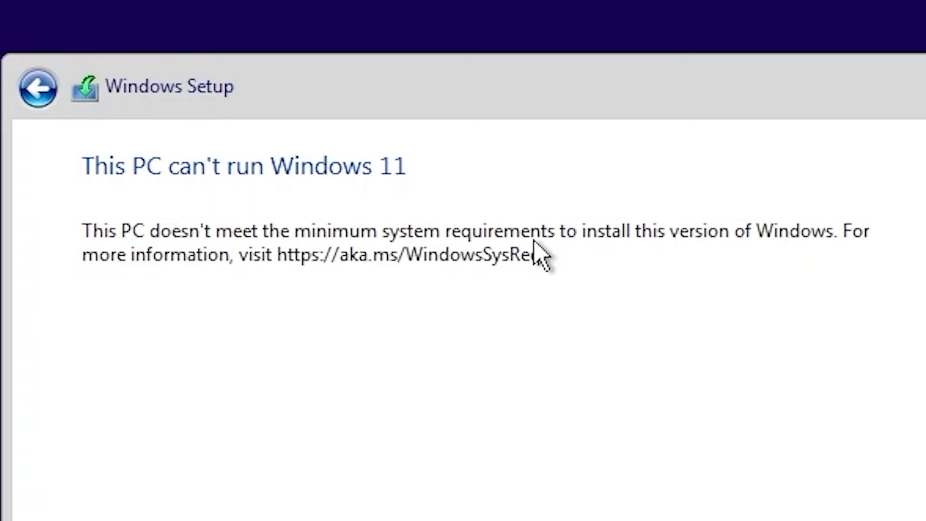
mouse_move(573, 275)
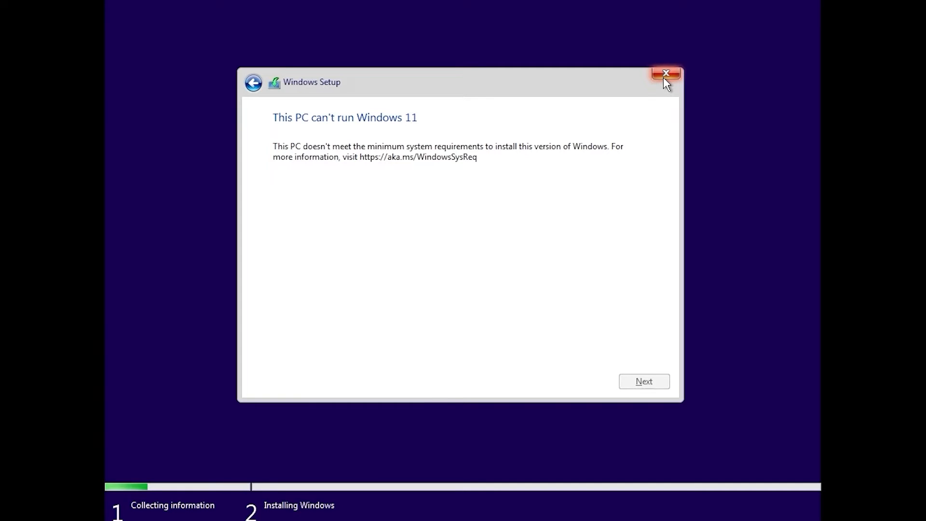
Step: Quit setup at the 'This PC can't run Windows 11' message and confirm
left_click(665, 75)
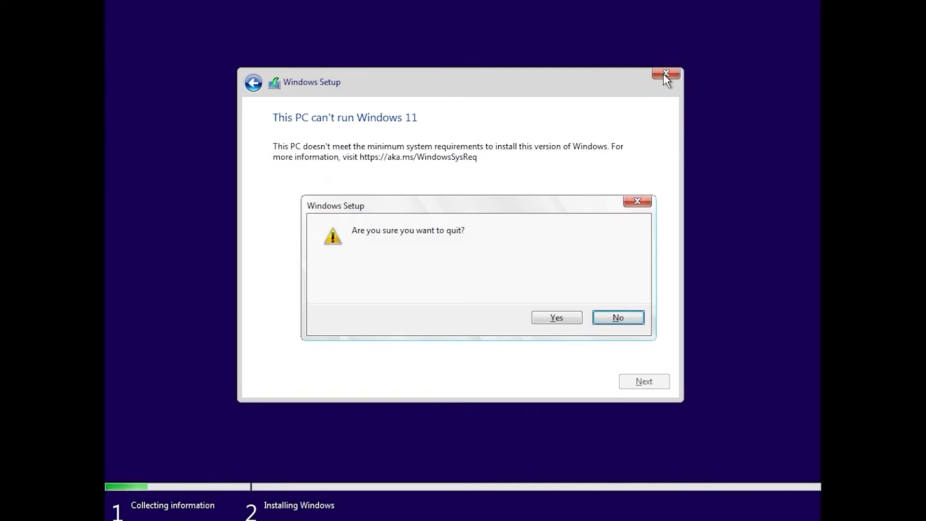
left_click(556, 318)
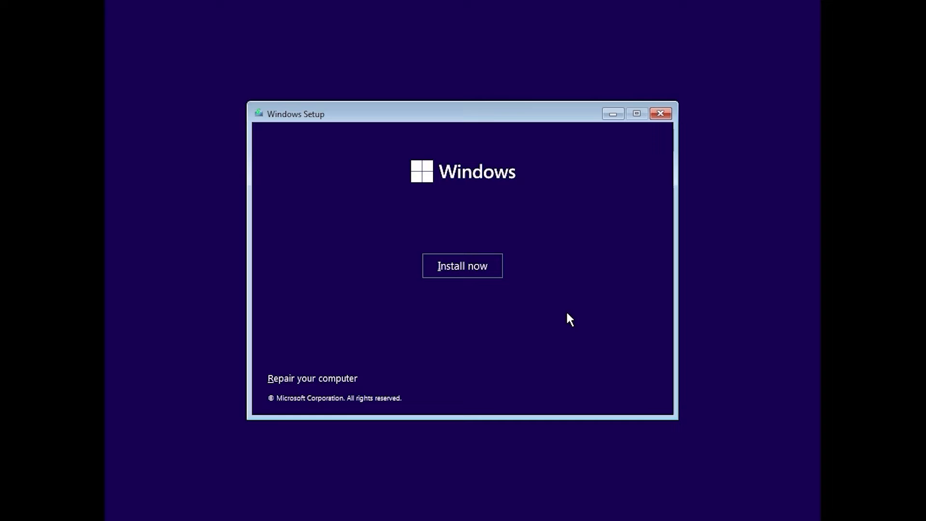
mouse_move(561, 313)
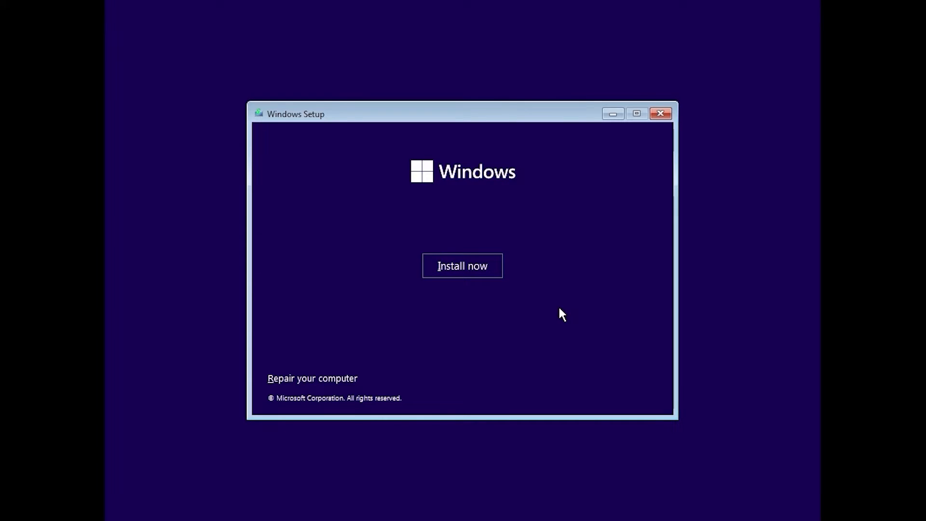
Step: Bring up Command Prompt with Shift+F10 and launch regedit from it
key("shift+f10")
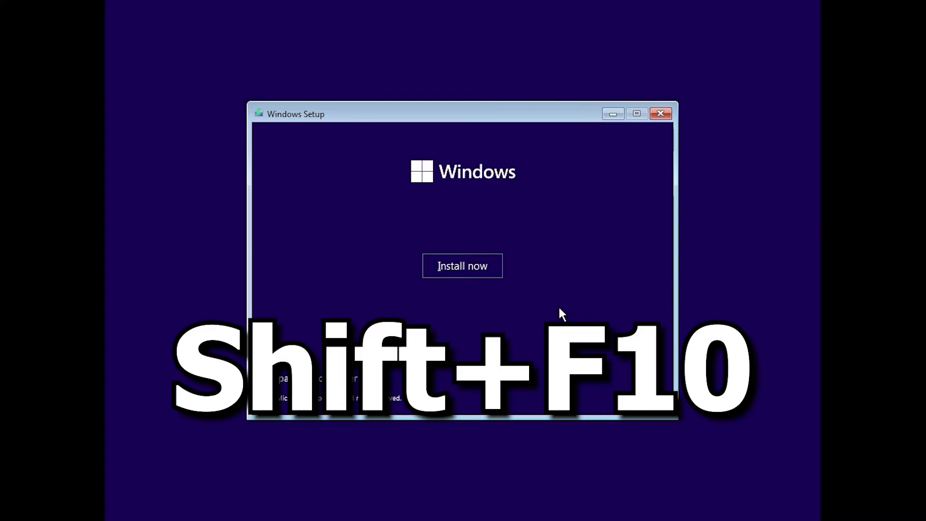
key("shift+f10")
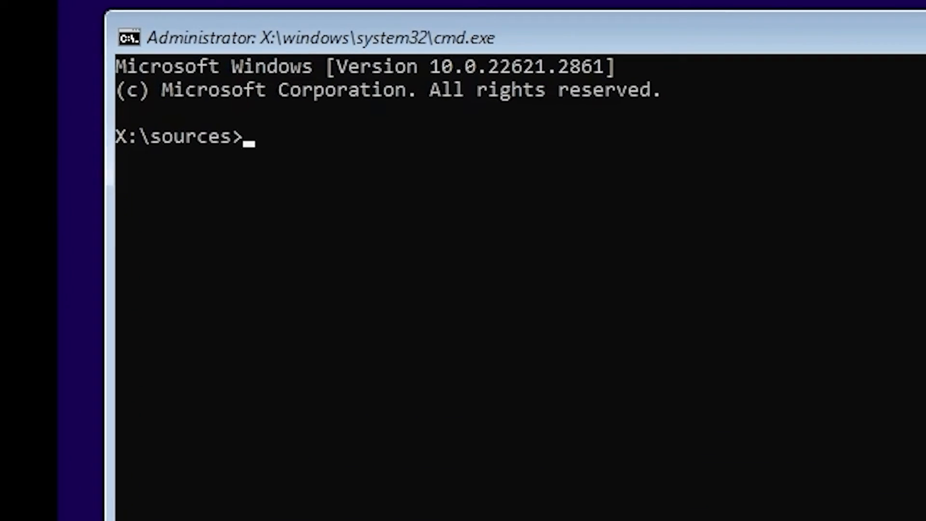
type("re")
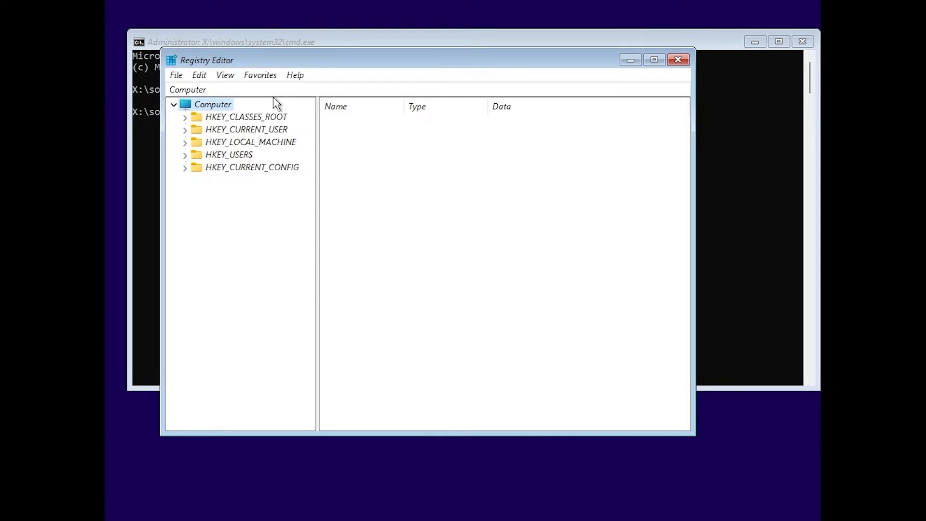
mouse_move(216, 142)
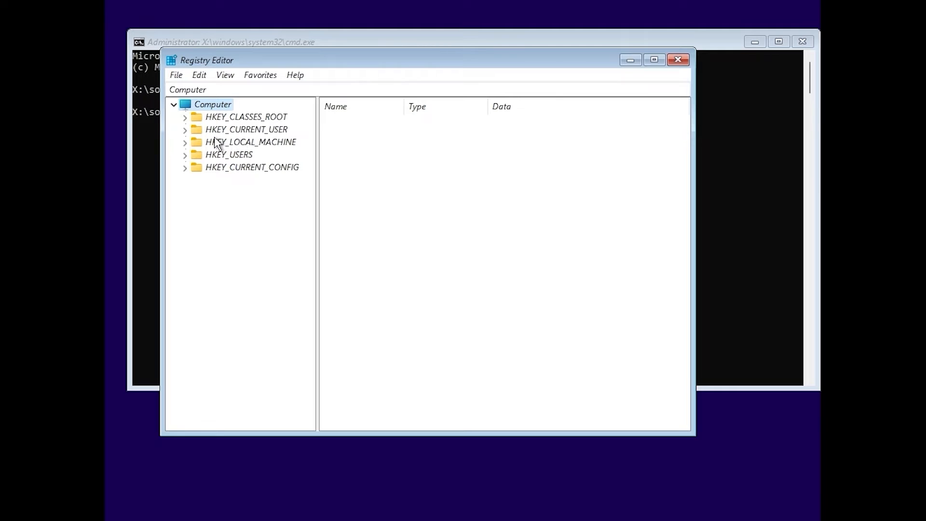
mouse_move(207, 152)
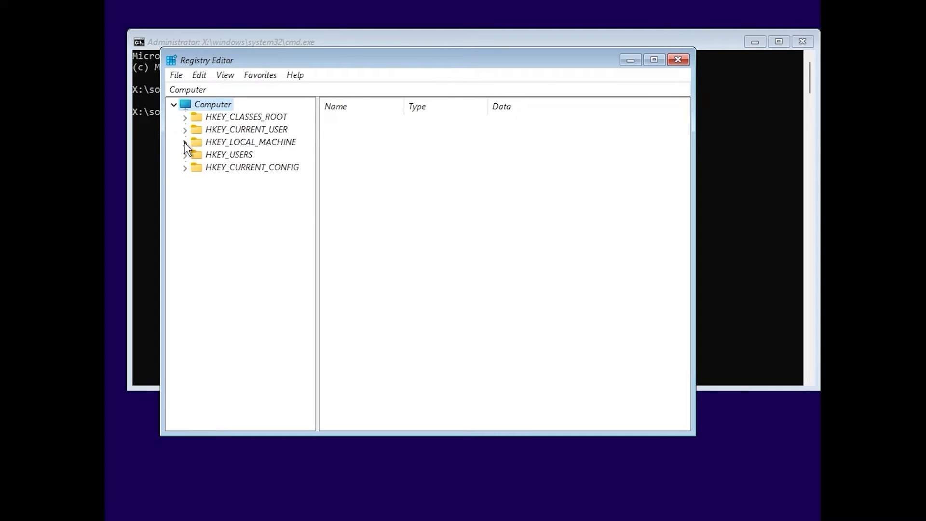
Step: Expand HKEY_LOCAL_MACHINE and SYSTEM to reach the Setup key
left_click(186, 141)
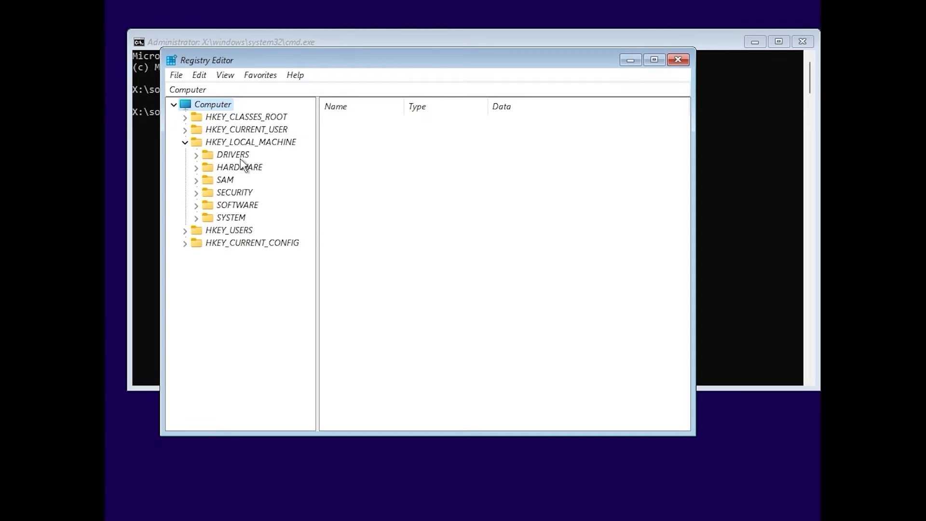
mouse_move(219, 228)
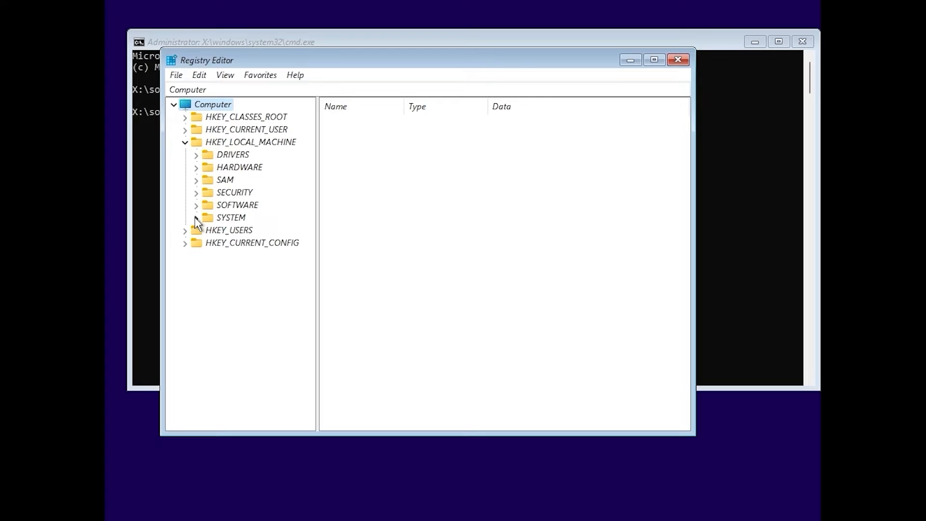
left_click(238, 343)
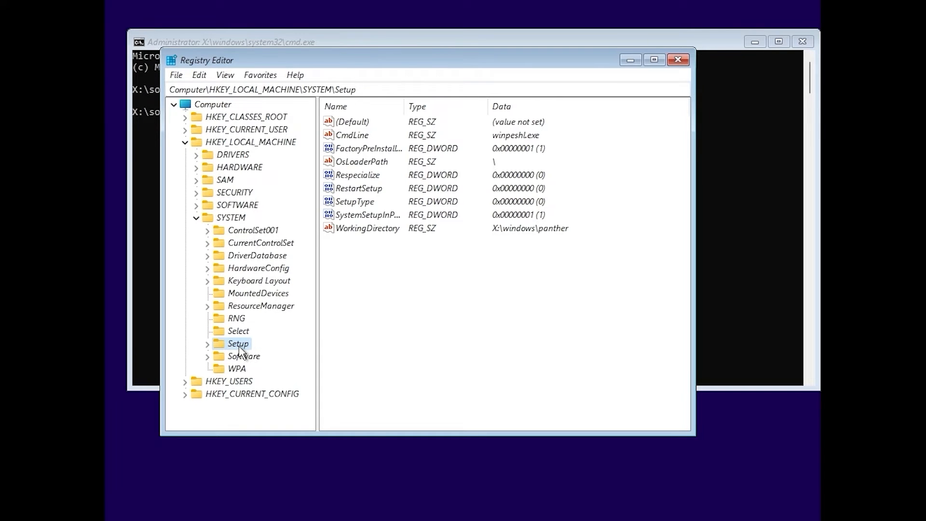
Step: Create a new LabConfig key under HKEY_LOCAL_MACHINE\SYSTEM\Setup and select it
right_click(239, 344)
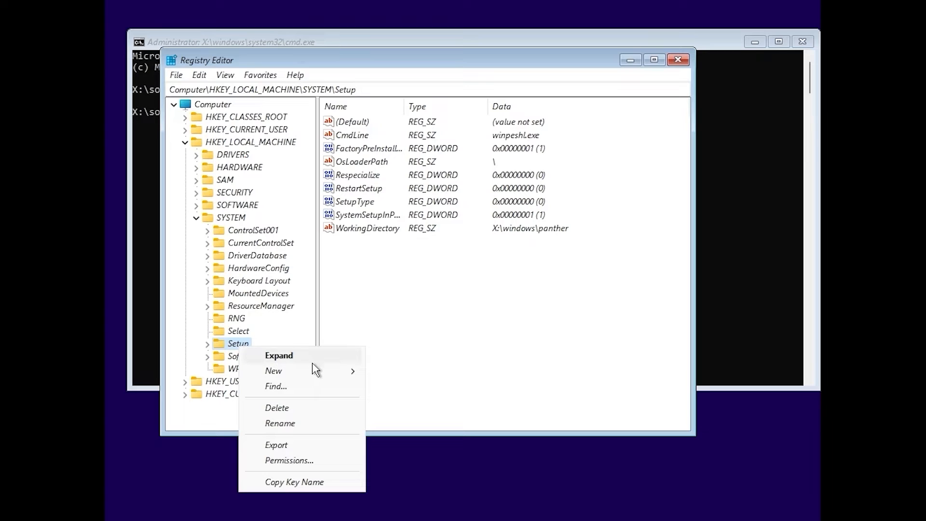
mouse_move(273, 370)
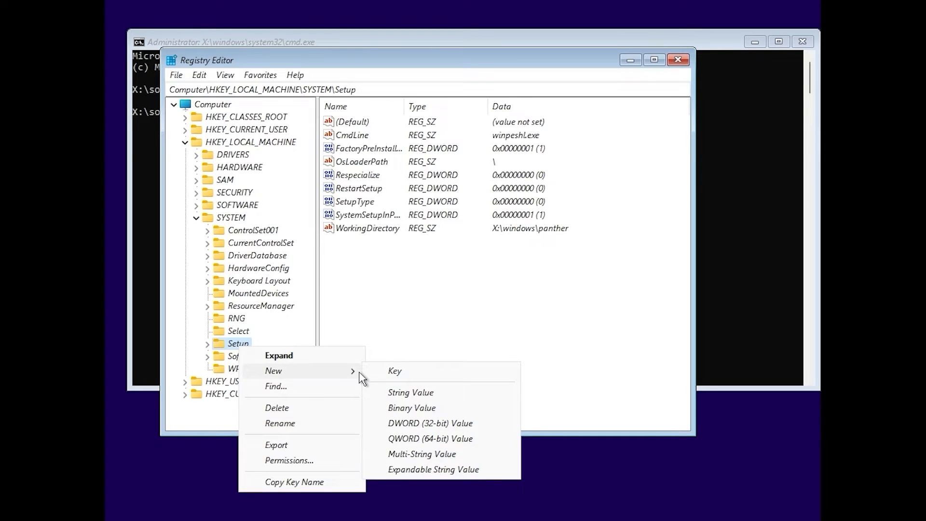
left_click(393, 371)
type("Lab")
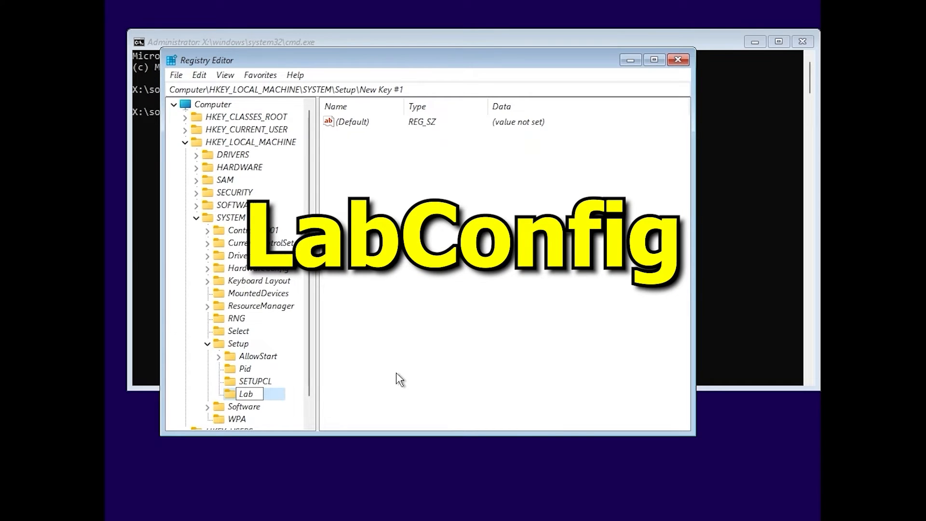
type("Config")
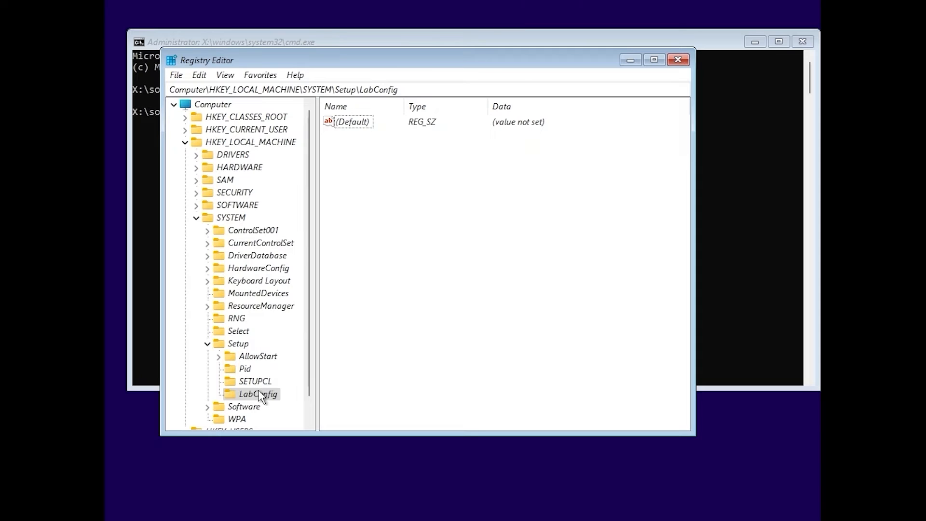
left_click(258, 394)
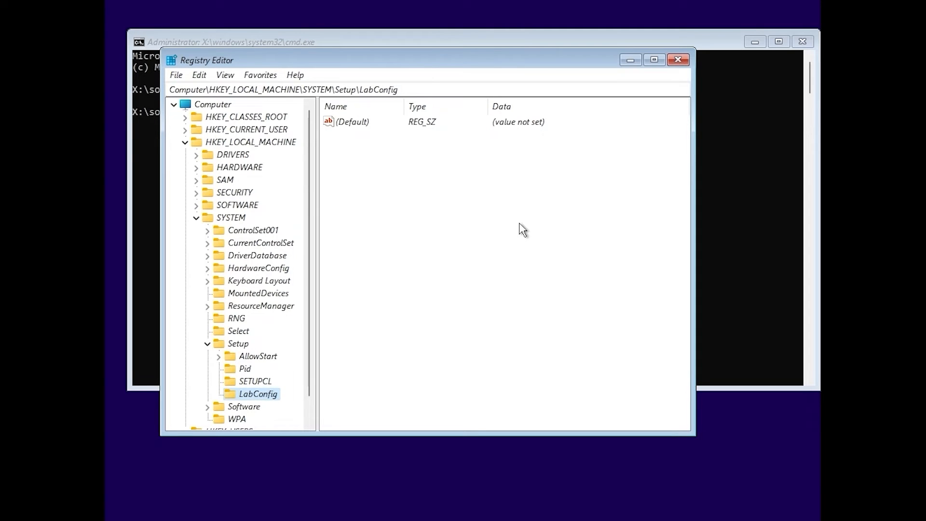
mouse_move(458, 211)
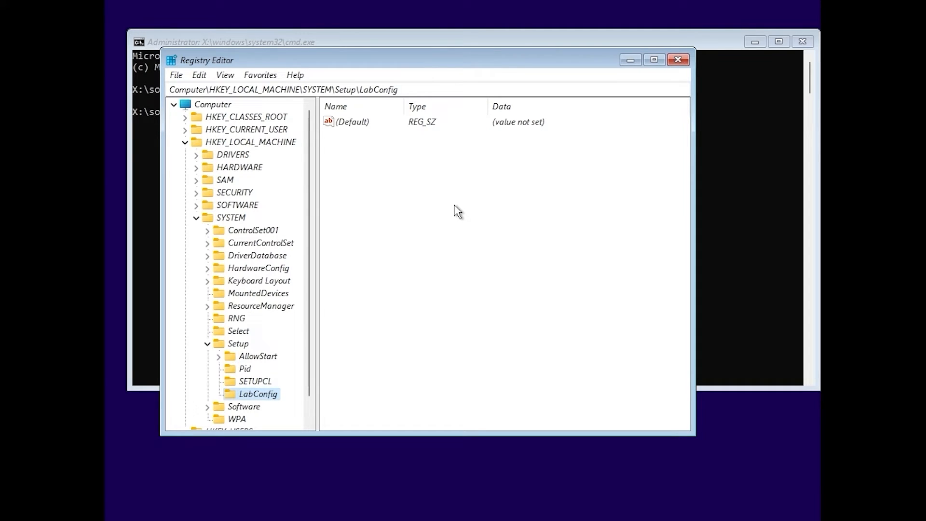
Step: Add 32-bit DWORD values BypassTPMCheck and BypassCPUCheck in LabConfig
right_click(457, 211)
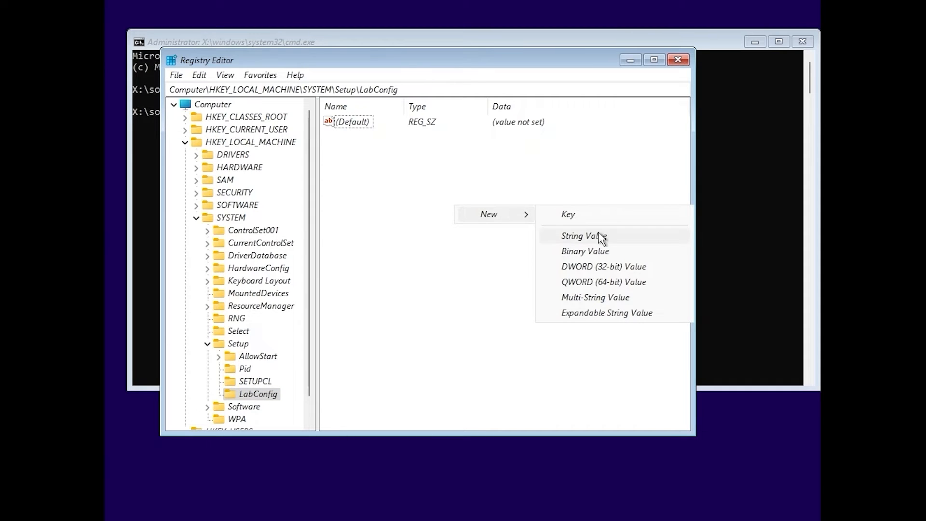
mouse_move(596, 270)
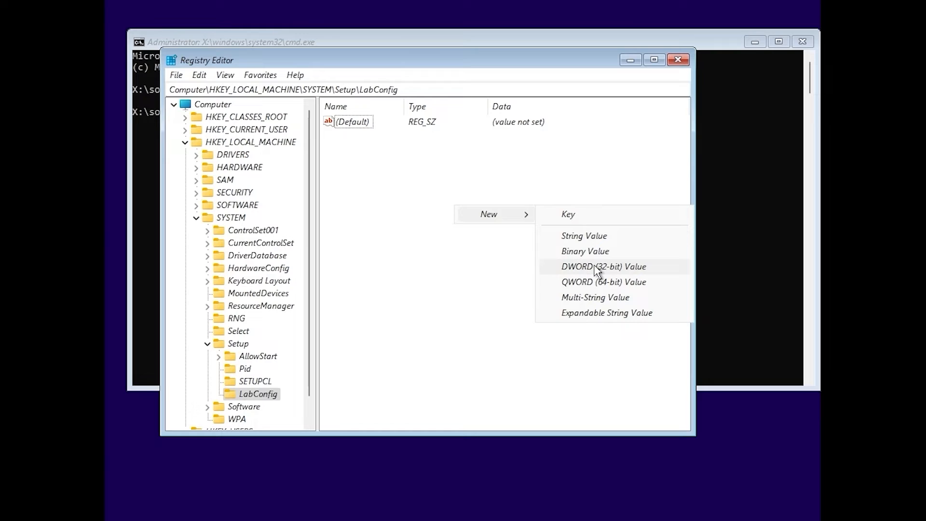
left_click(603, 266)
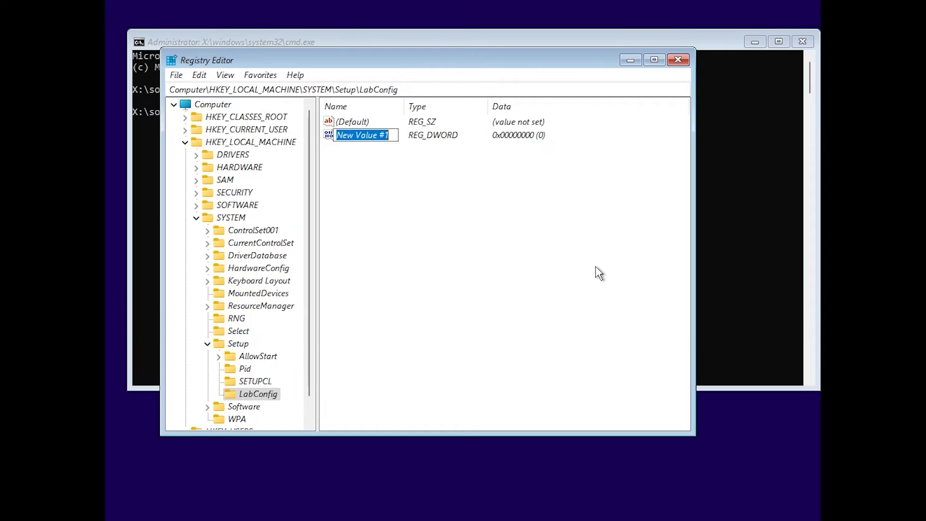
type("Bypass")
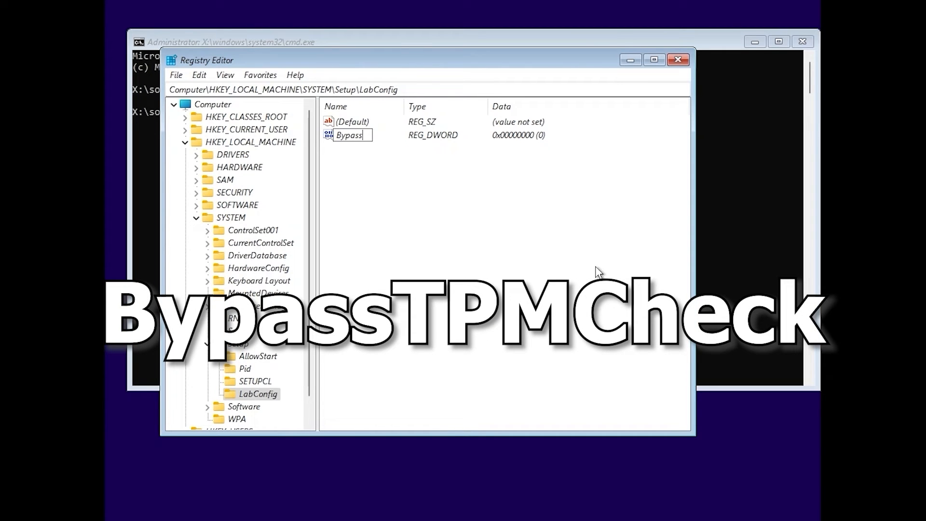
type("TPMCheck")
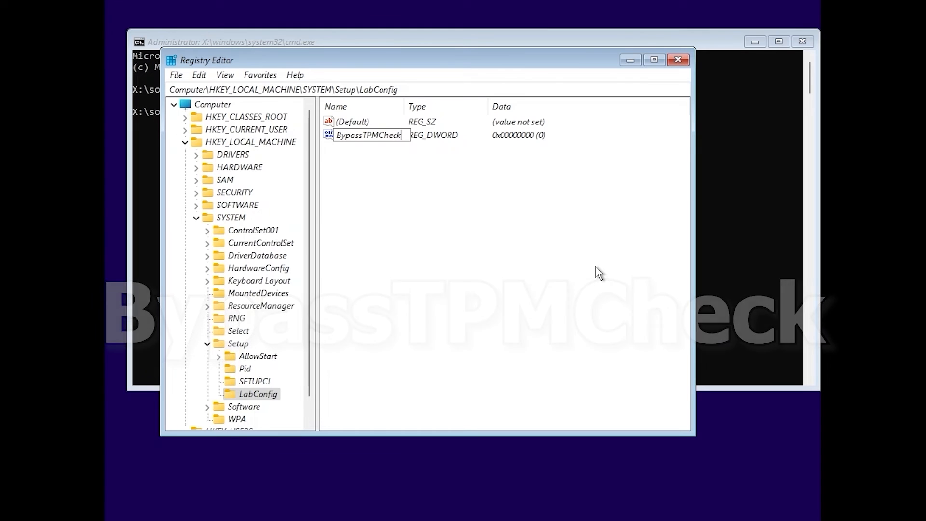
mouse_move(427, 183)
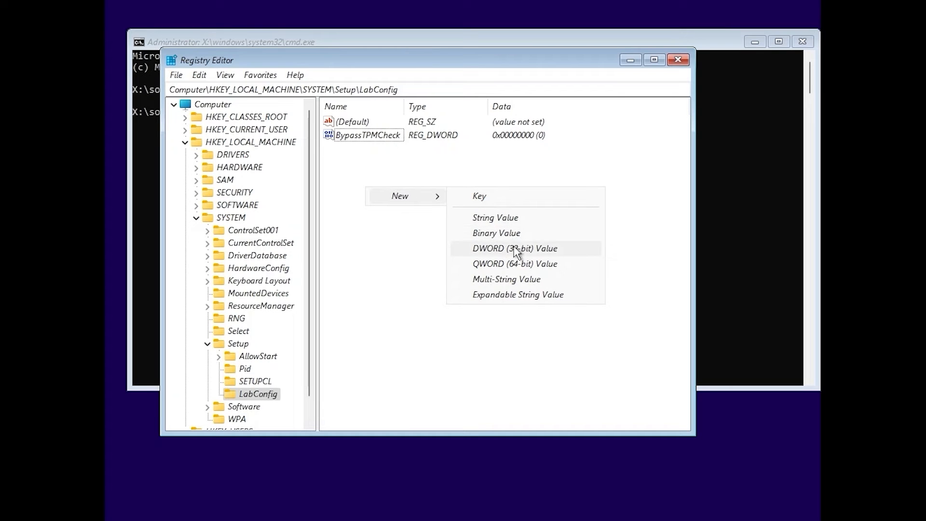
left_click(516, 248)
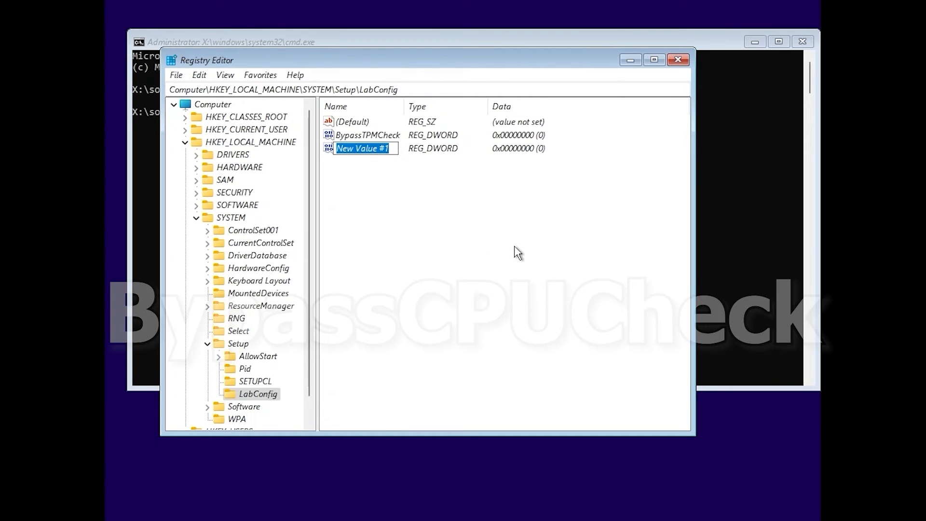
type("BypassCPUCheck")
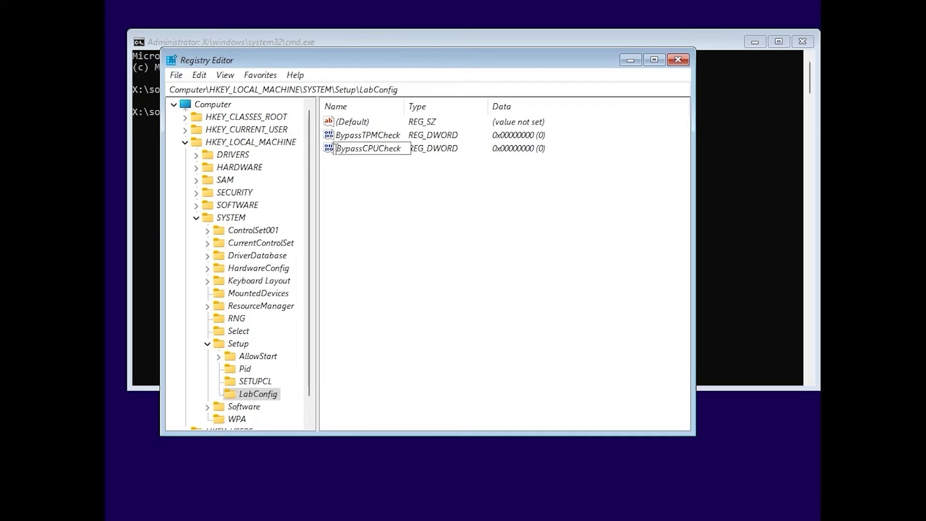
Step: Add 32-bit DWORD values BypassRAMCheck and BypassSecureBootCheck in LabConfig
right_click(488, 215)
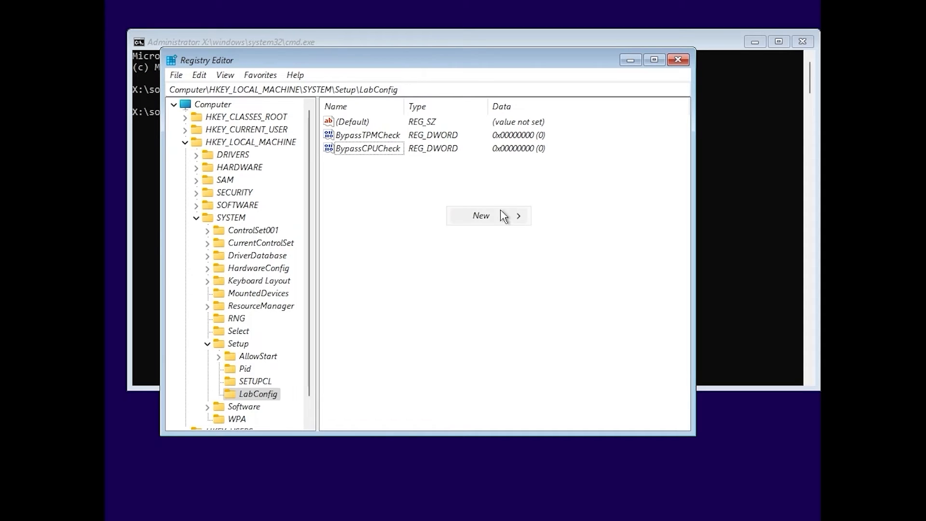
left_click(481, 215)
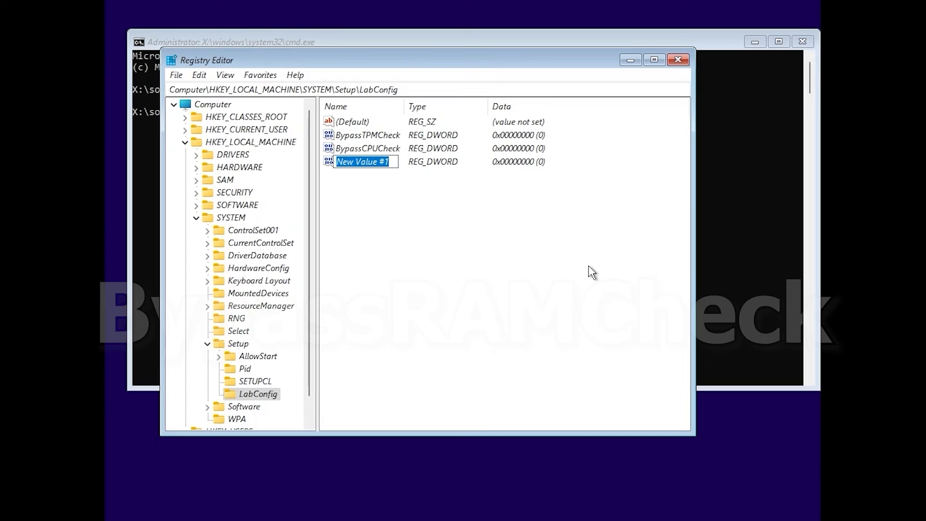
type("BypassRAMCheck")
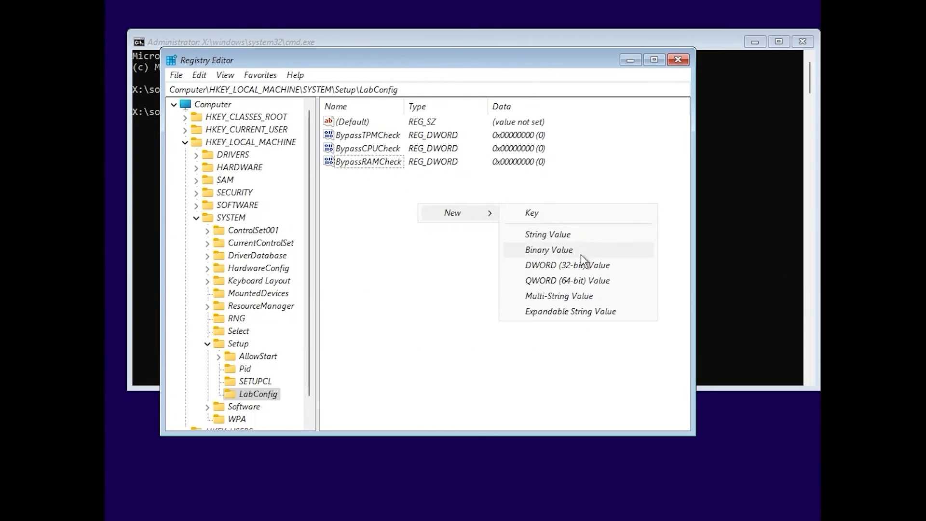
left_click(567, 265)
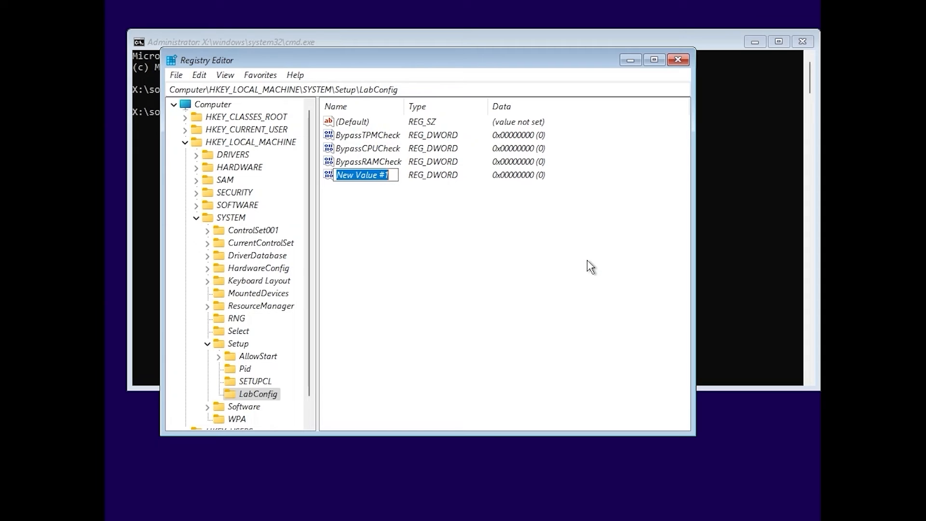
type("BypassSecu")
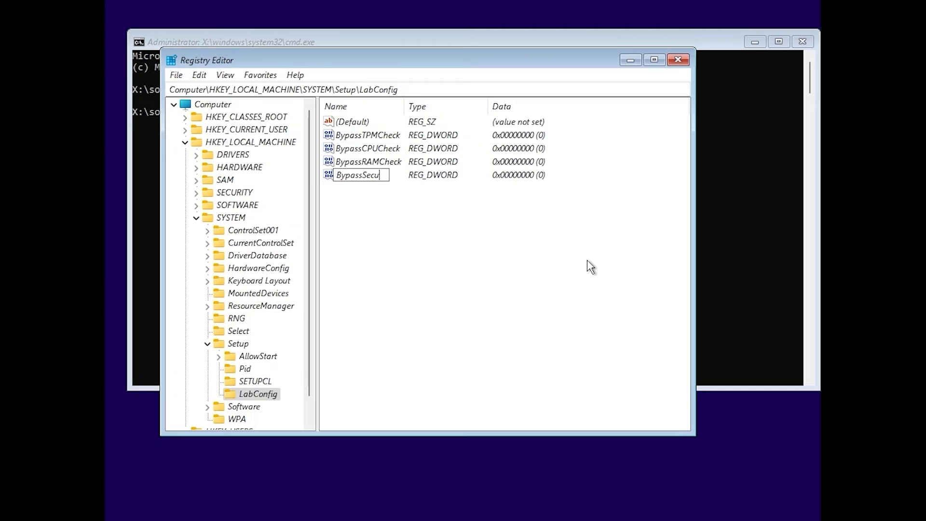
type("reBoot")
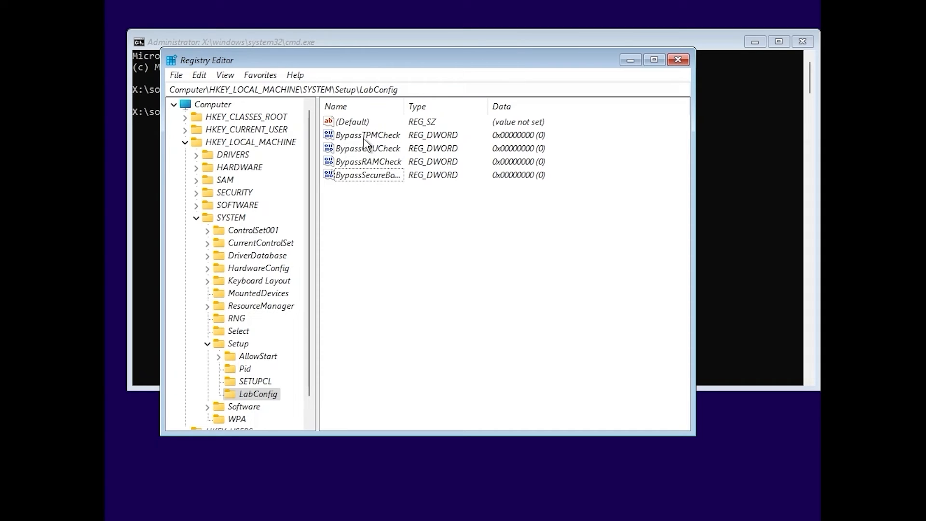
mouse_move(374, 153)
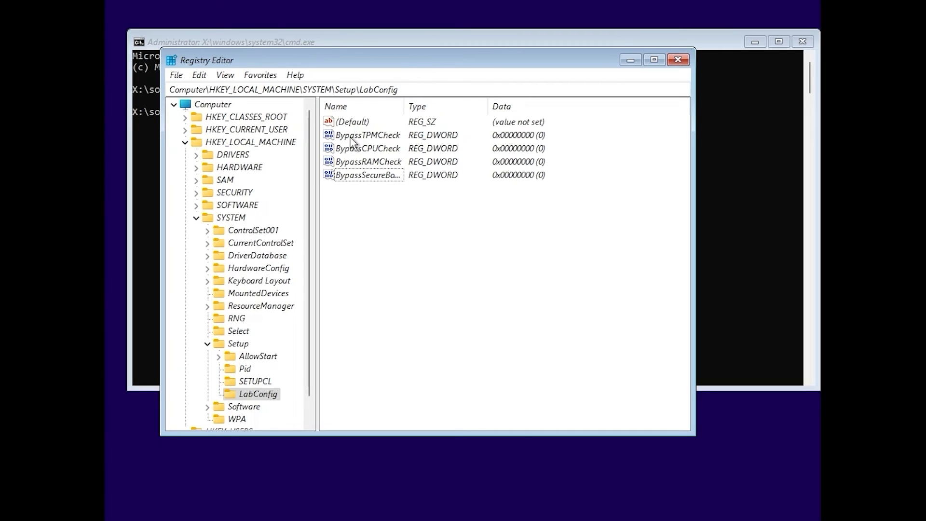
Step: Set BypassTPMCheck and BypassCPUCheck value data to 1
double_click(368, 135)
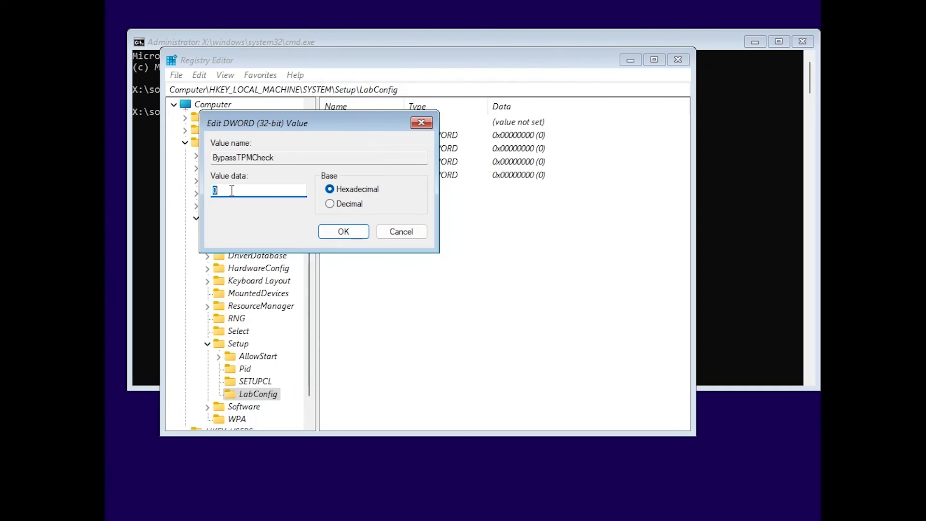
type("1")
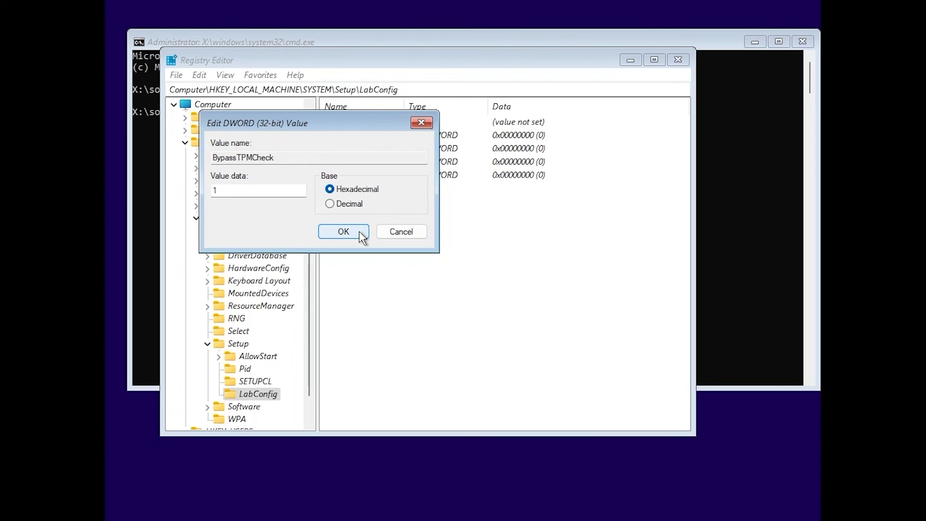
left_click(344, 230)
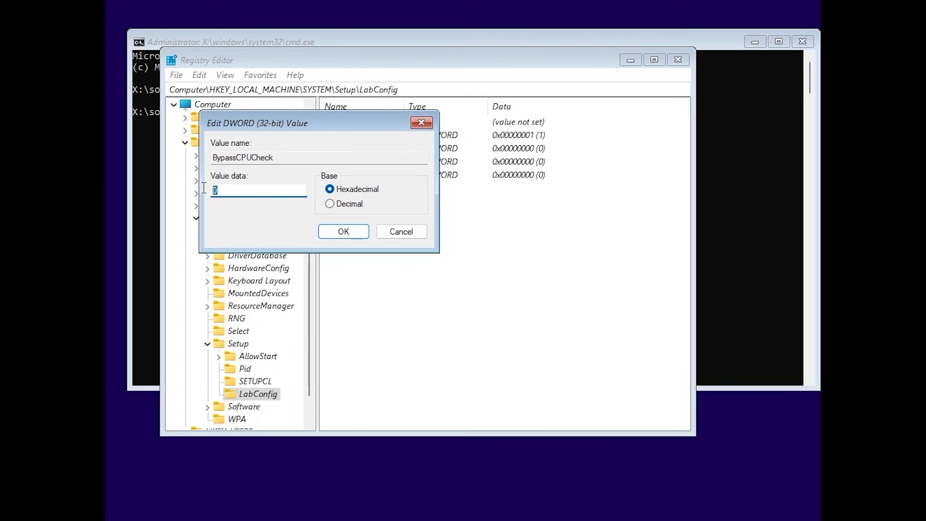
left_click(344, 231)
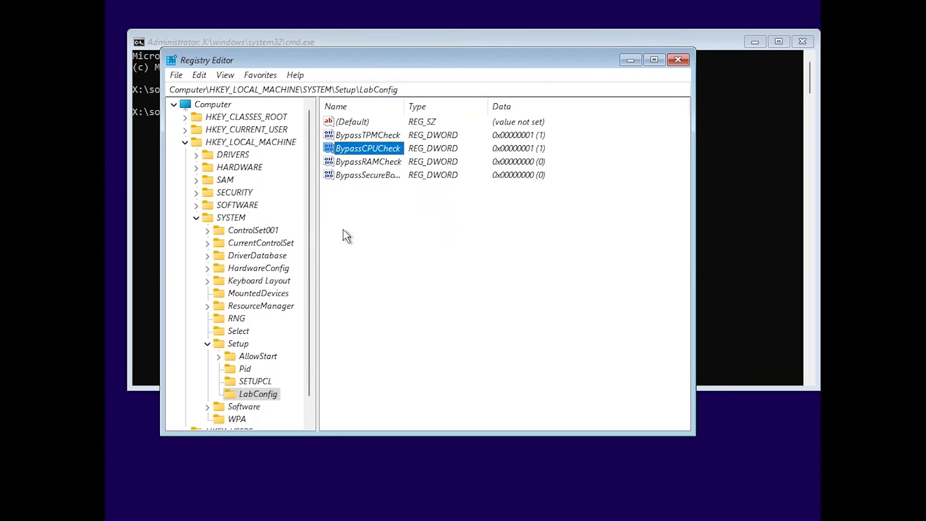
Step: Set BypassRAMCheck and BypassSecureBootCheck value data to 1
double_click(367, 161)
type("1")
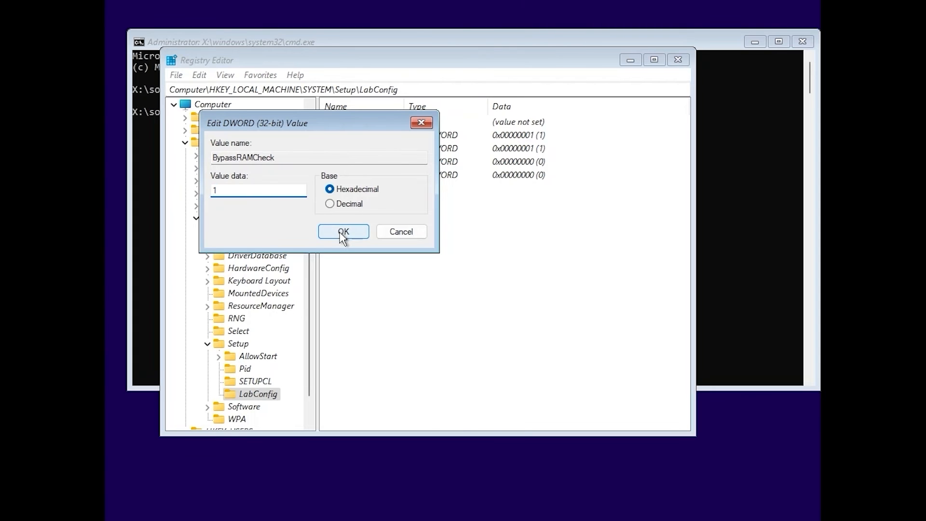
left_click(344, 230)
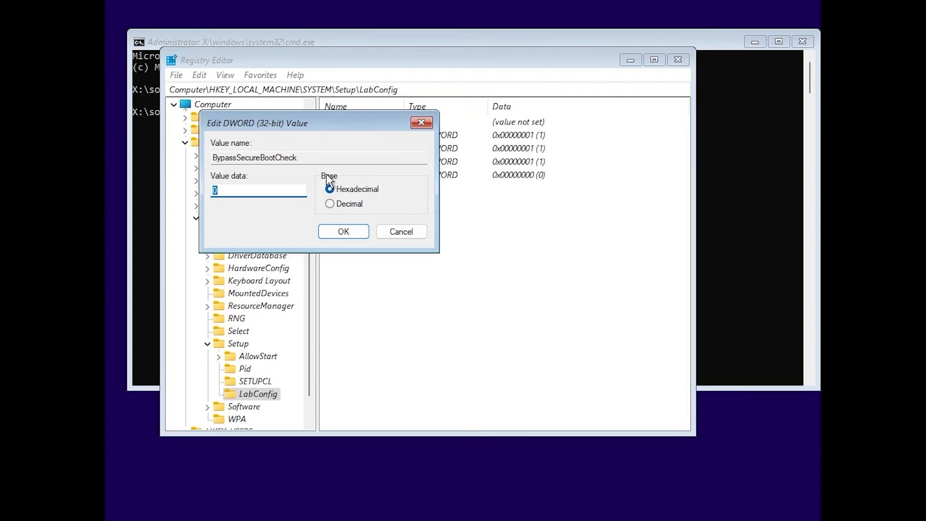
type("1")
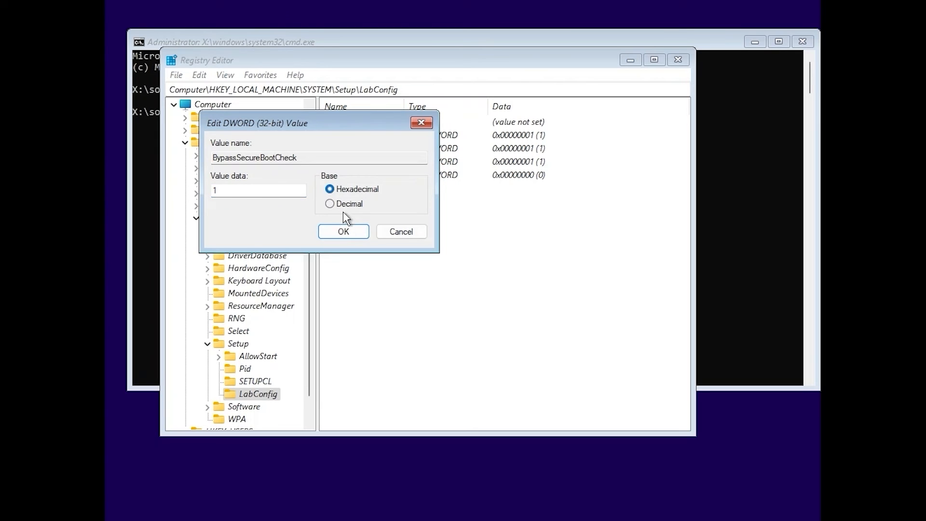
left_click(343, 230)
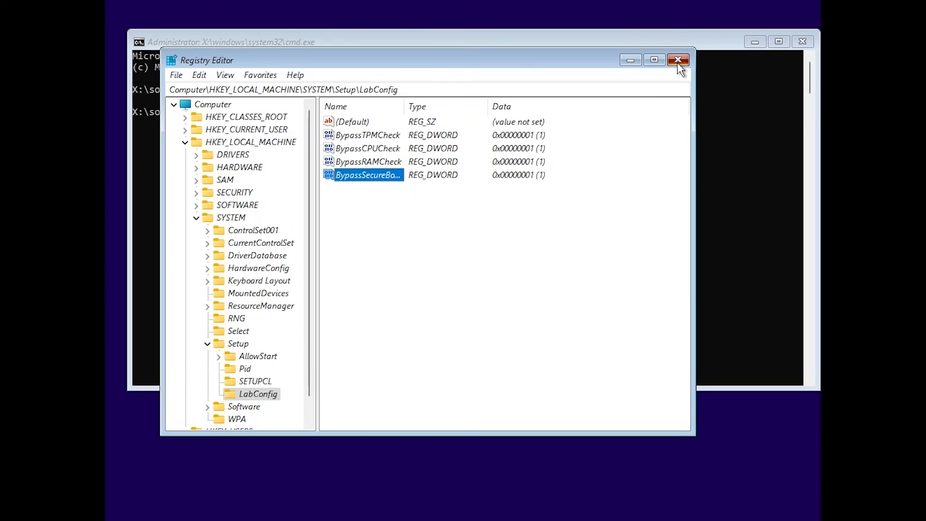
Step: Leave Registry Editor and restart setup choosing Windows 11 Pro with no product key
left_click(677, 60)
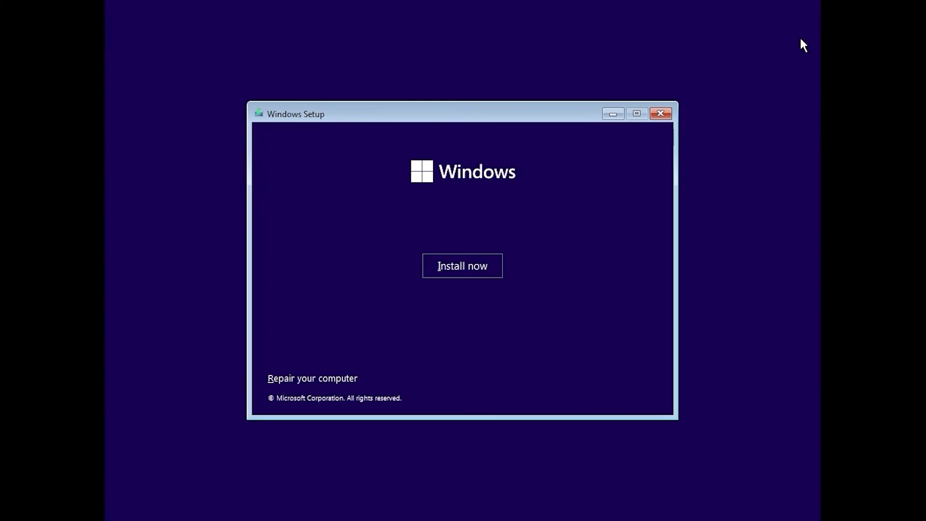
left_click(462, 265)
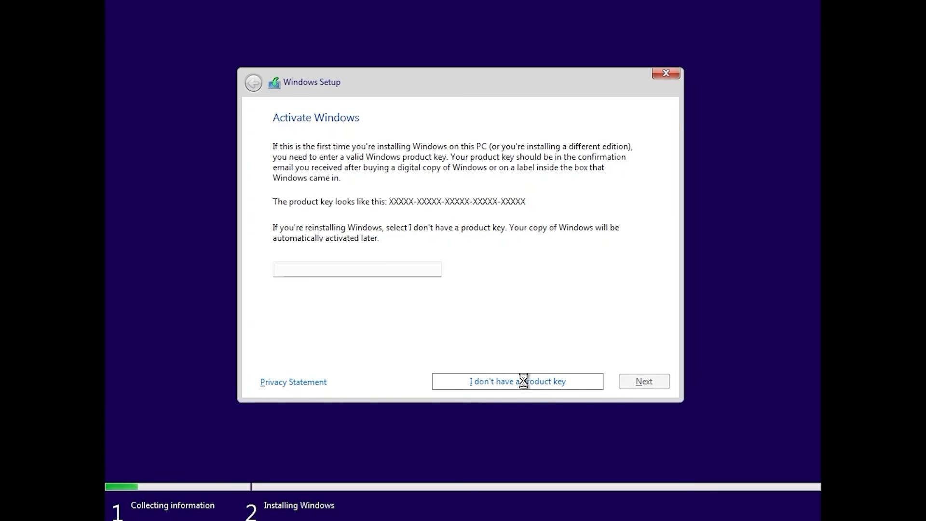
left_click(517, 382)
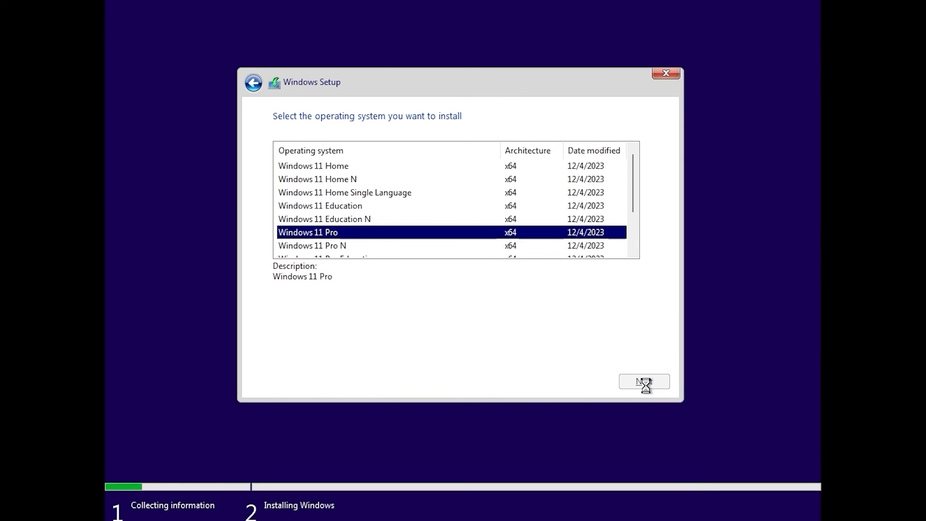
left_click(643, 381)
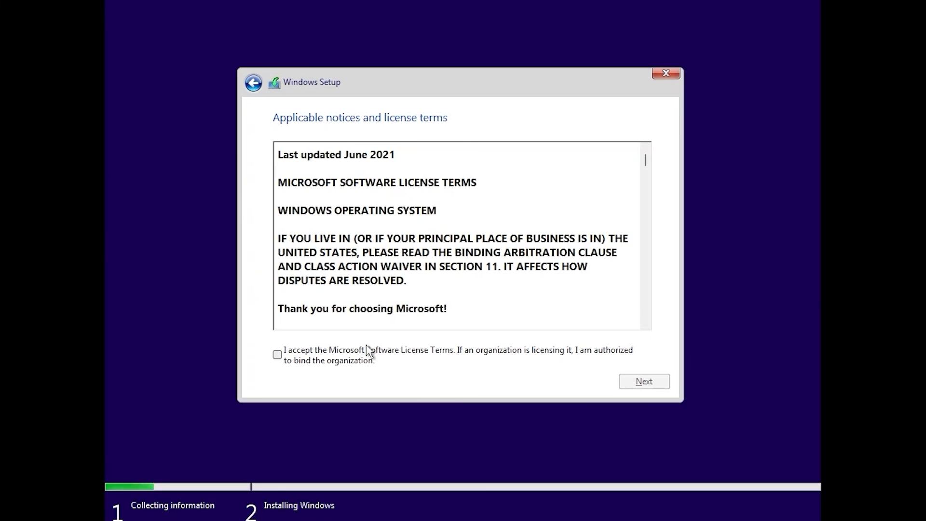
Step: Accept the license terms and custom-install onto Drive 0's unallocated space
left_click(277, 354)
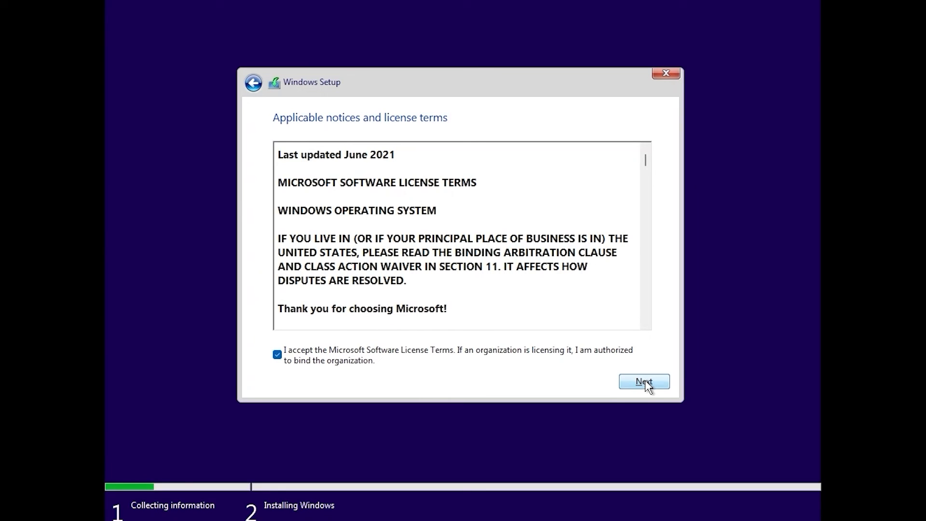
left_click(643, 381)
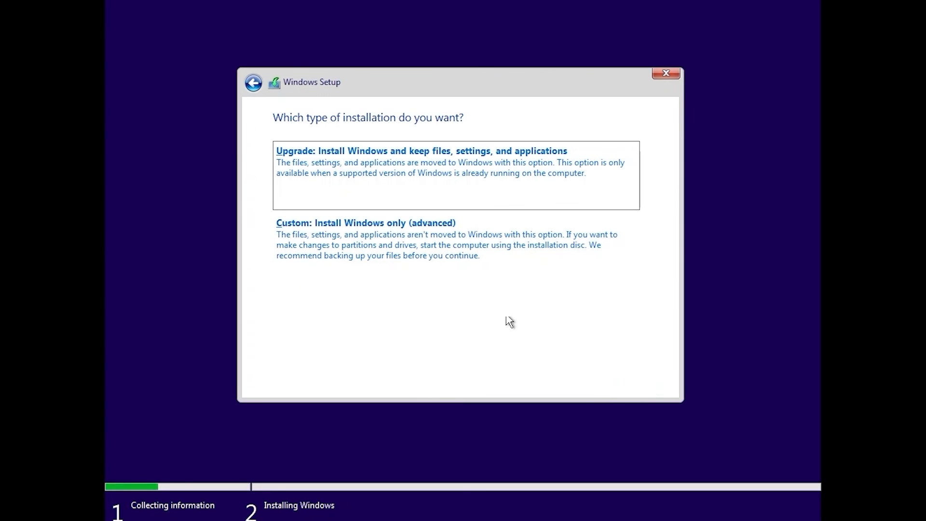
left_click(365, 223)
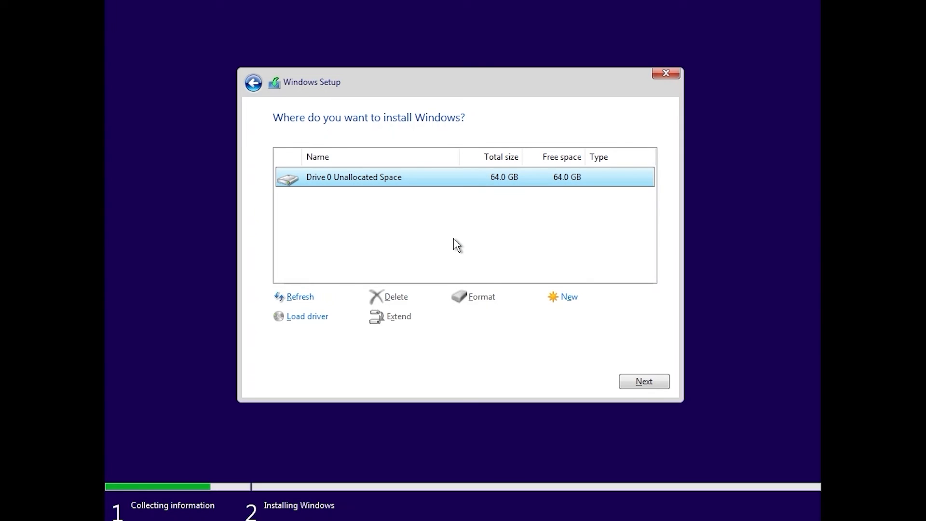
left_click(643, 381)
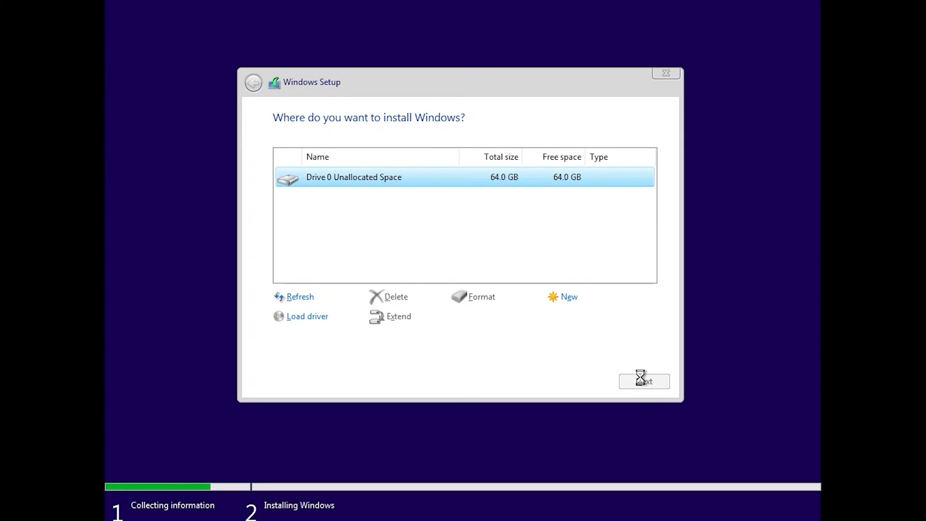
left_click(644, 381)
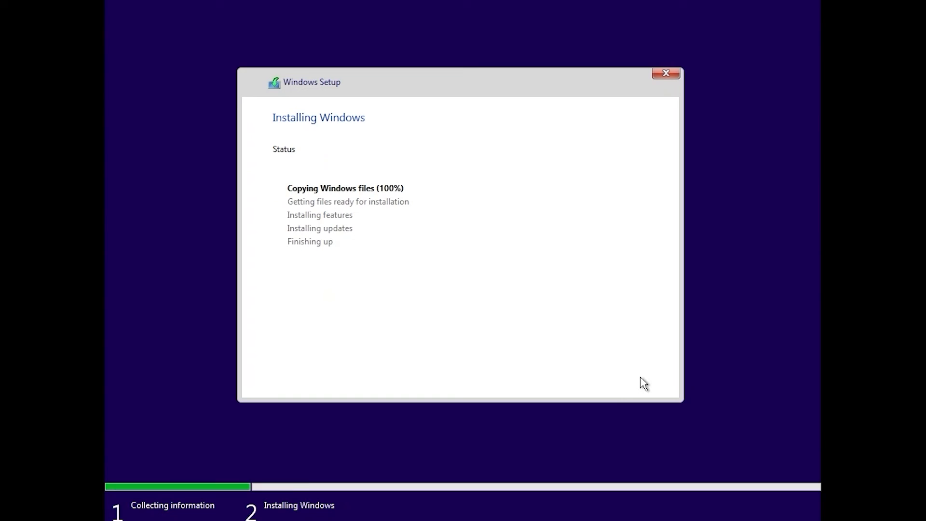